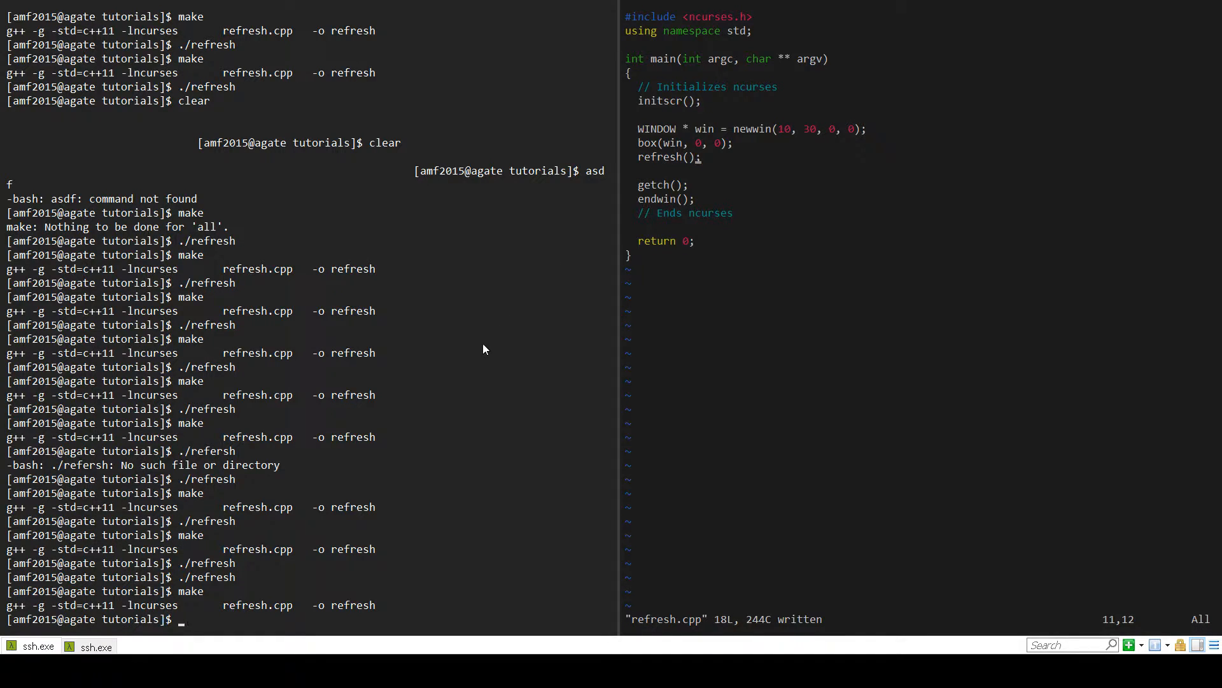
mouse_move(620, 307)
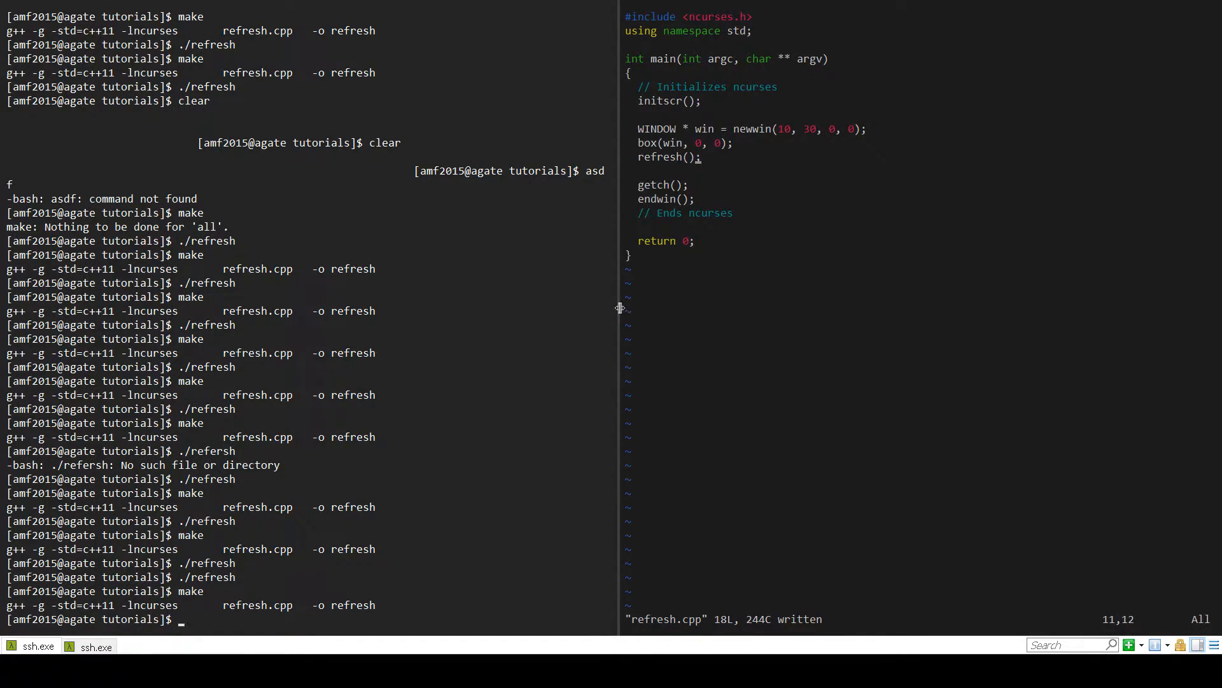
mouse_move(662, 322)
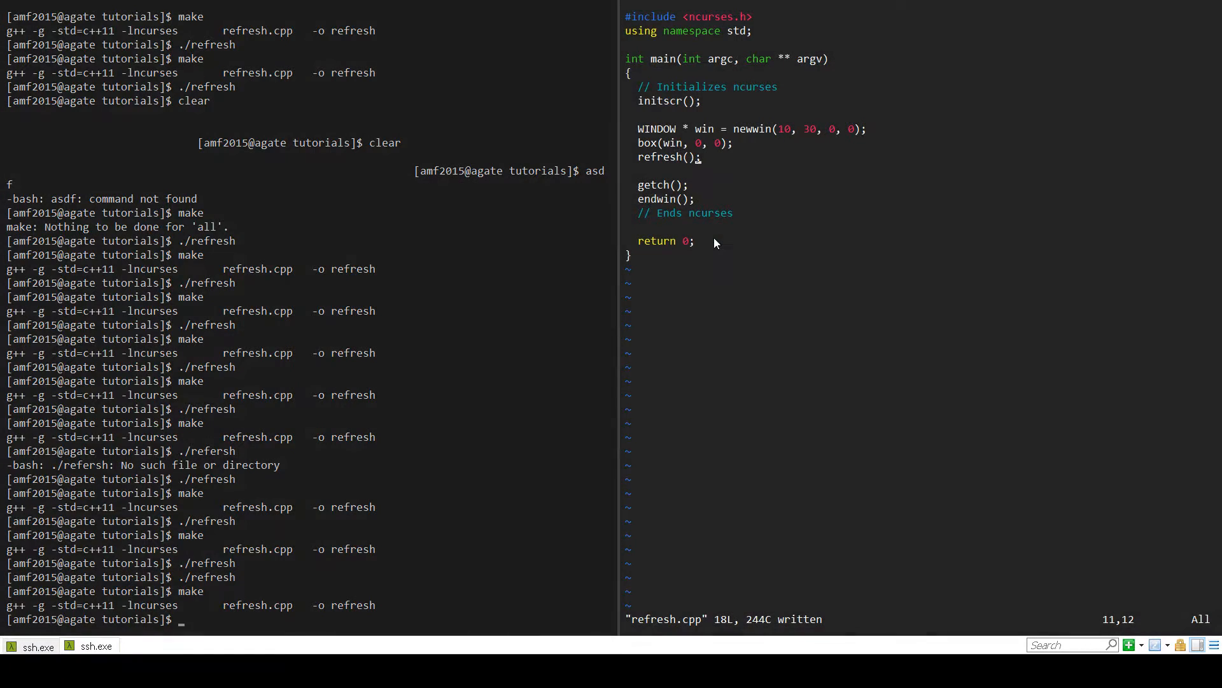
mouse_move(718, 232)
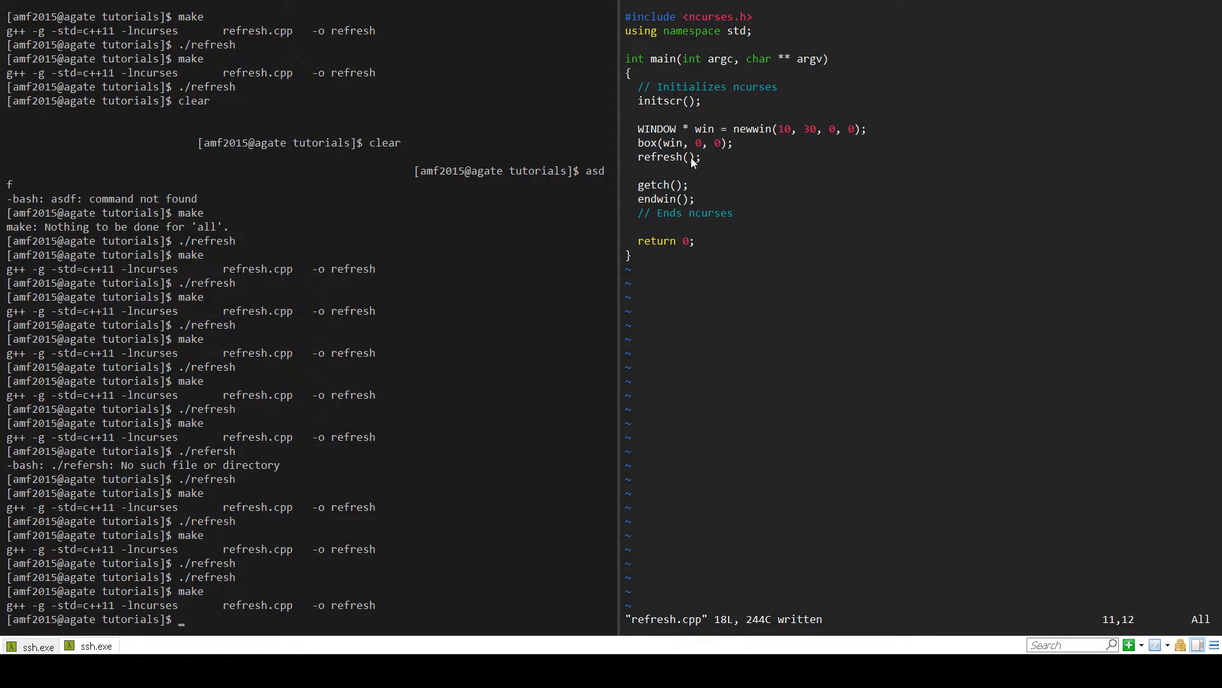
mouse_move(724, 201)
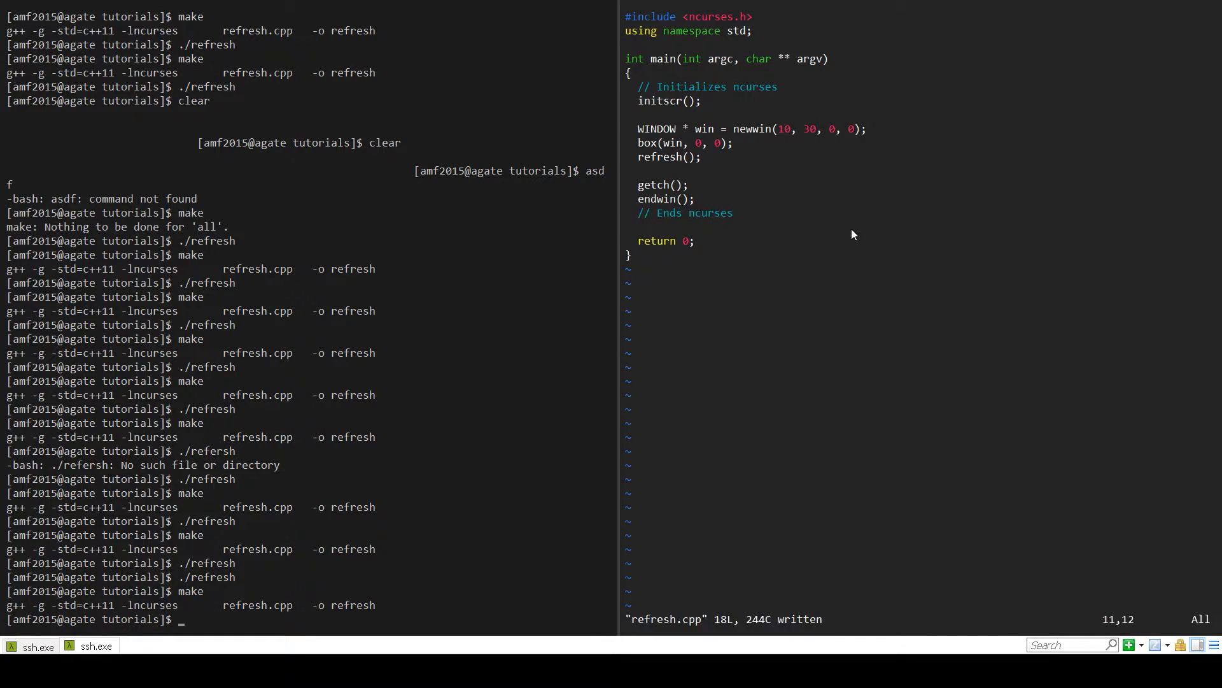
Run the compiled ./refresh program from the left shell pane
text(./)
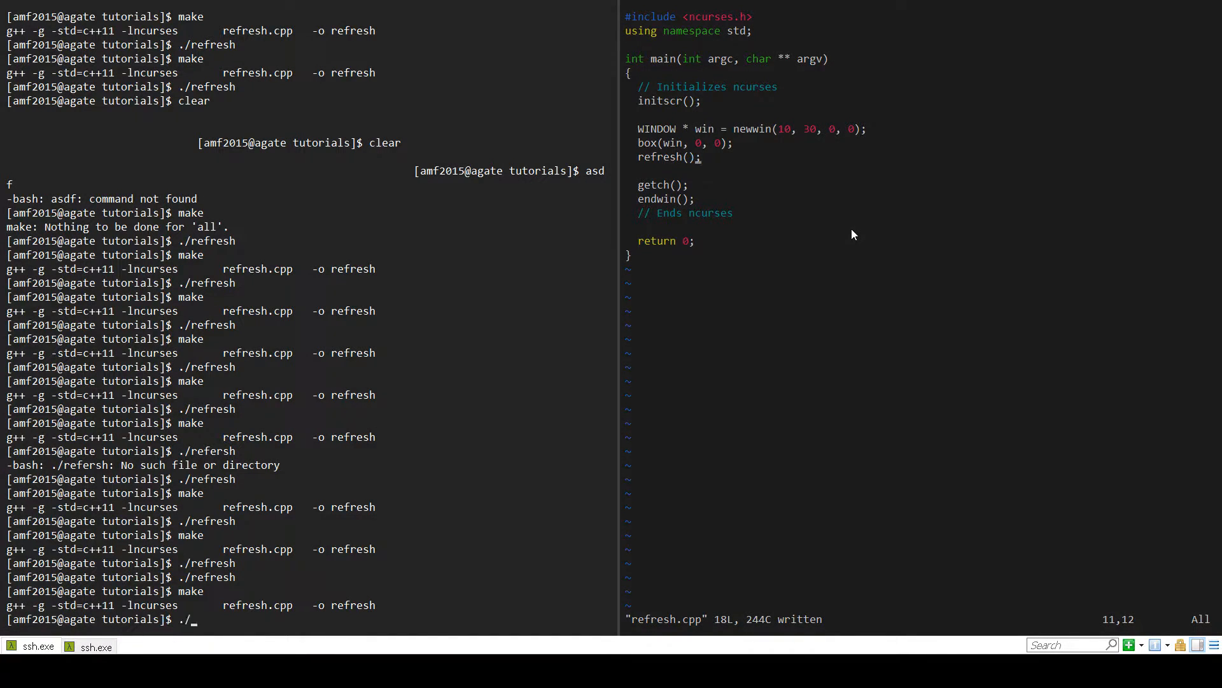
text(refres)
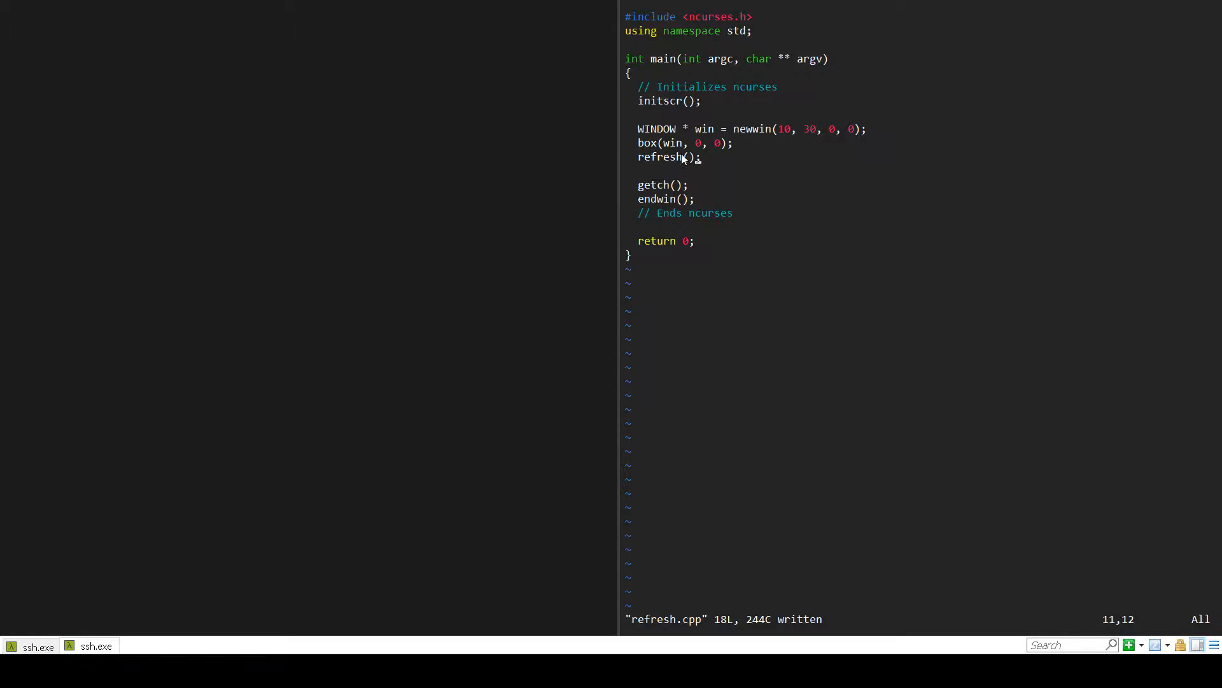
mouse_move(661, 142)
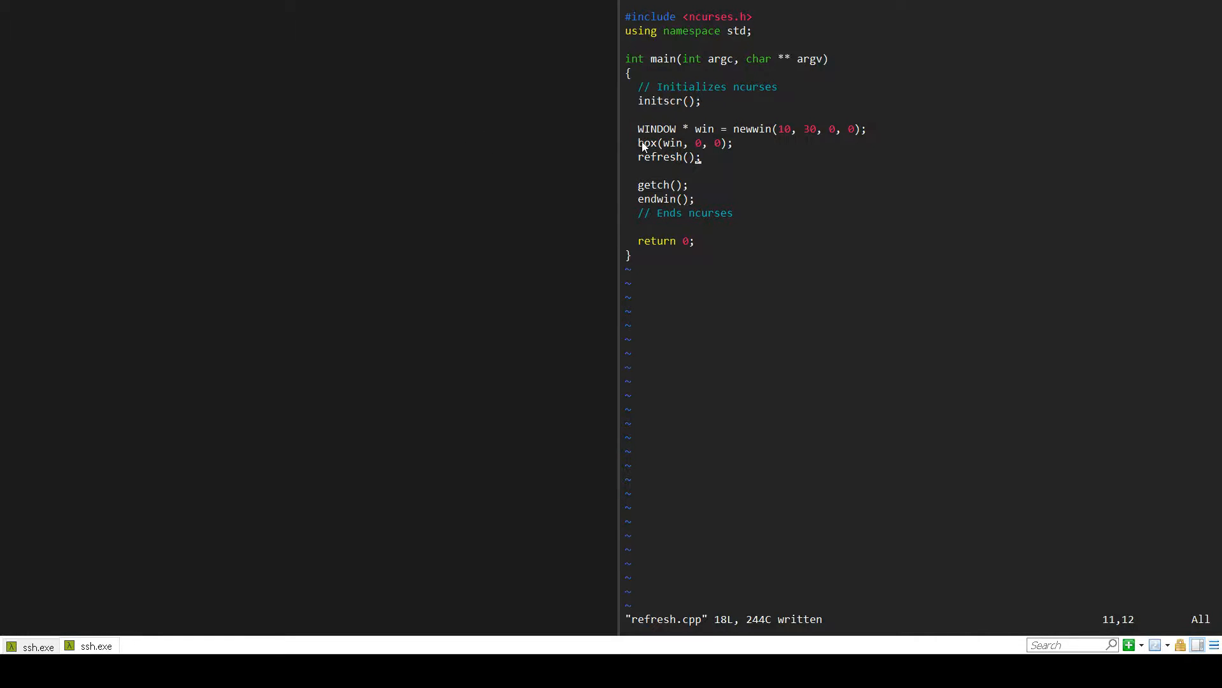
Highlight the box(win, 0, 0) call in refresh.cpp to point it out
double_click(649, 143)
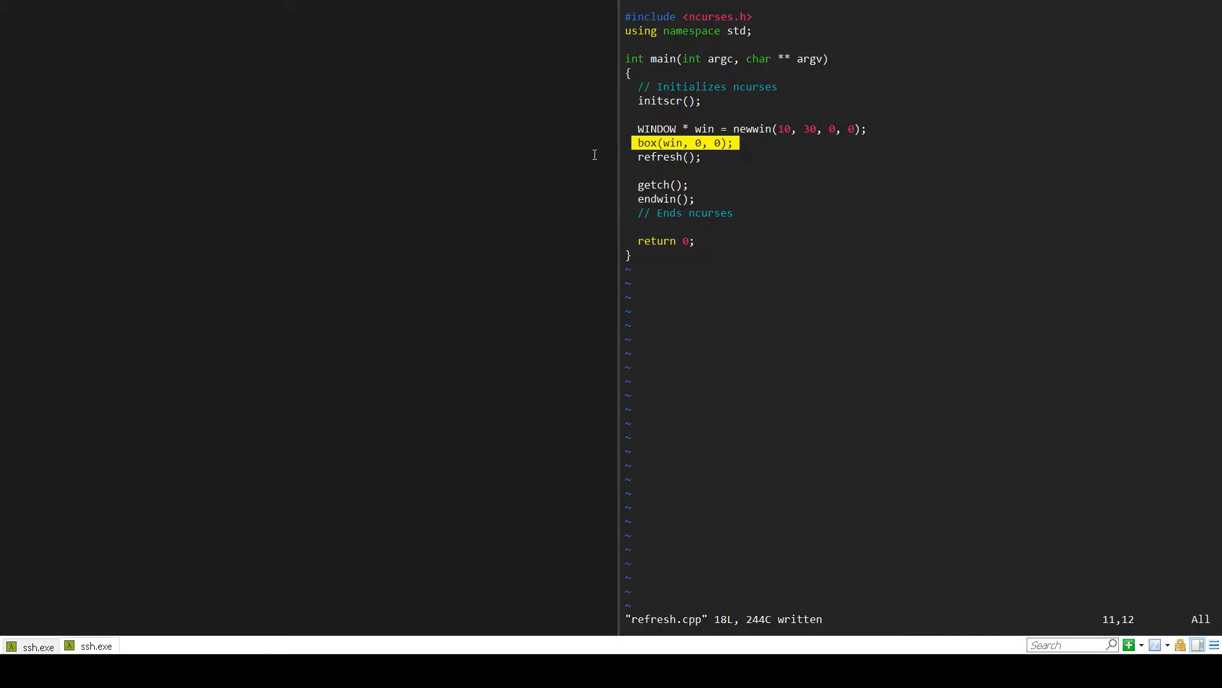
mouse_move(786, 155)
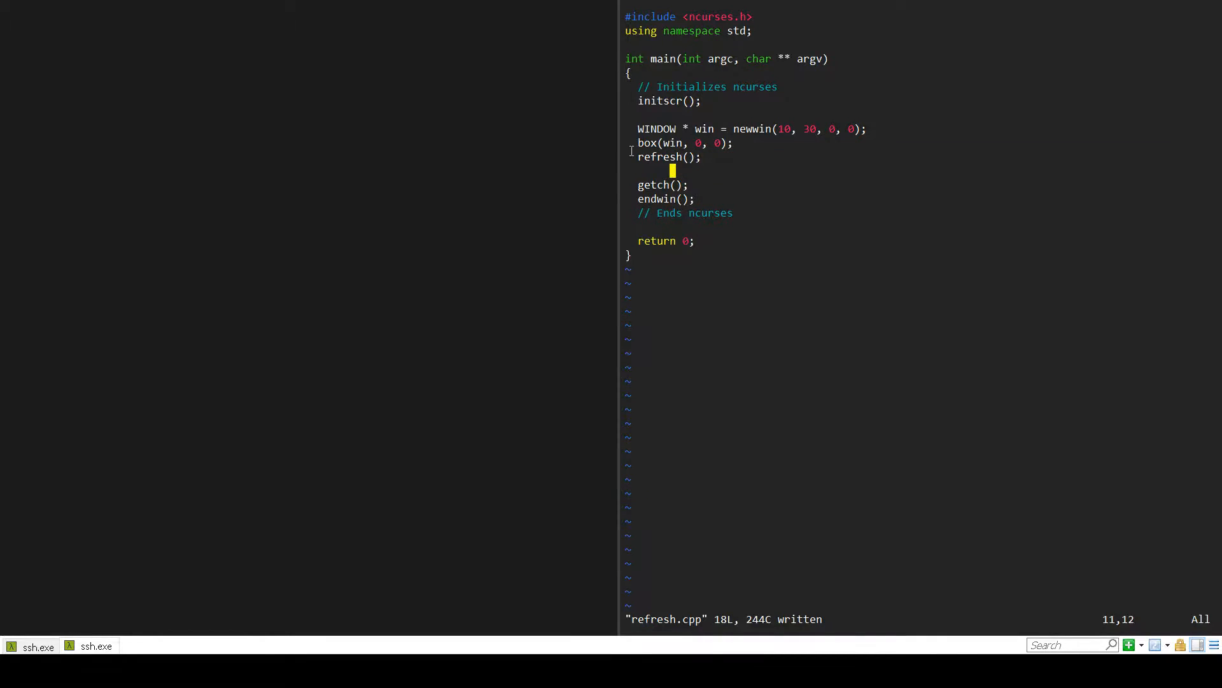
mouse_move(745, 192)
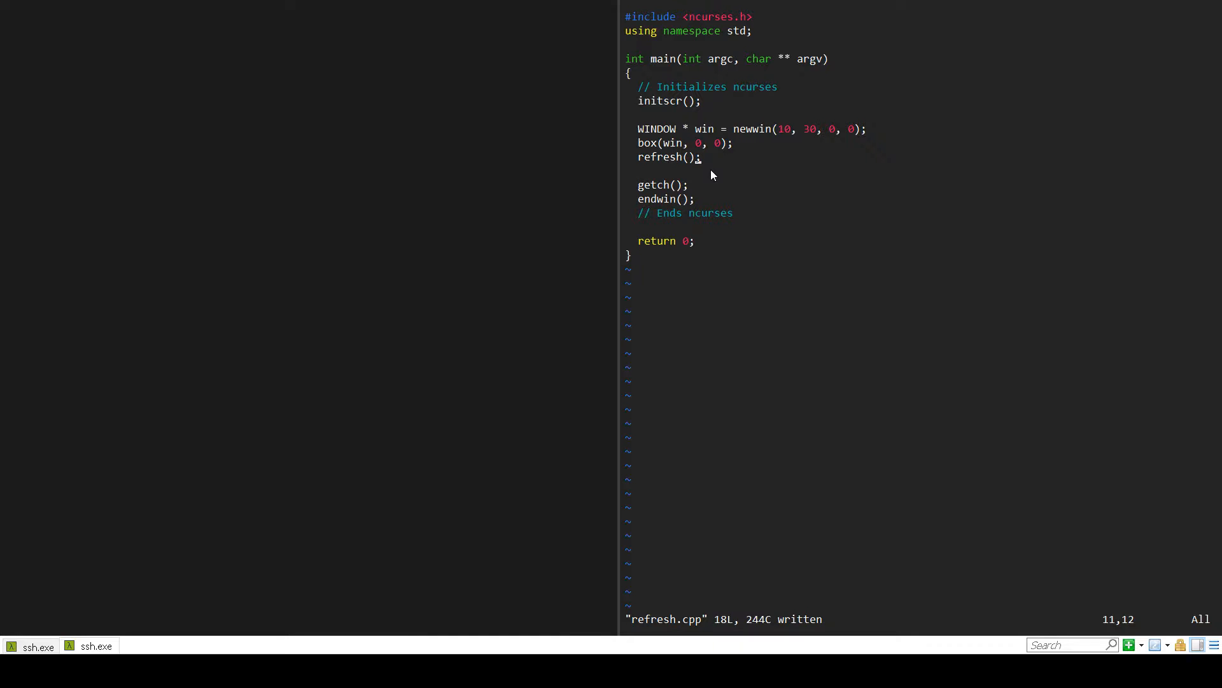
mouse_move(661, 179)
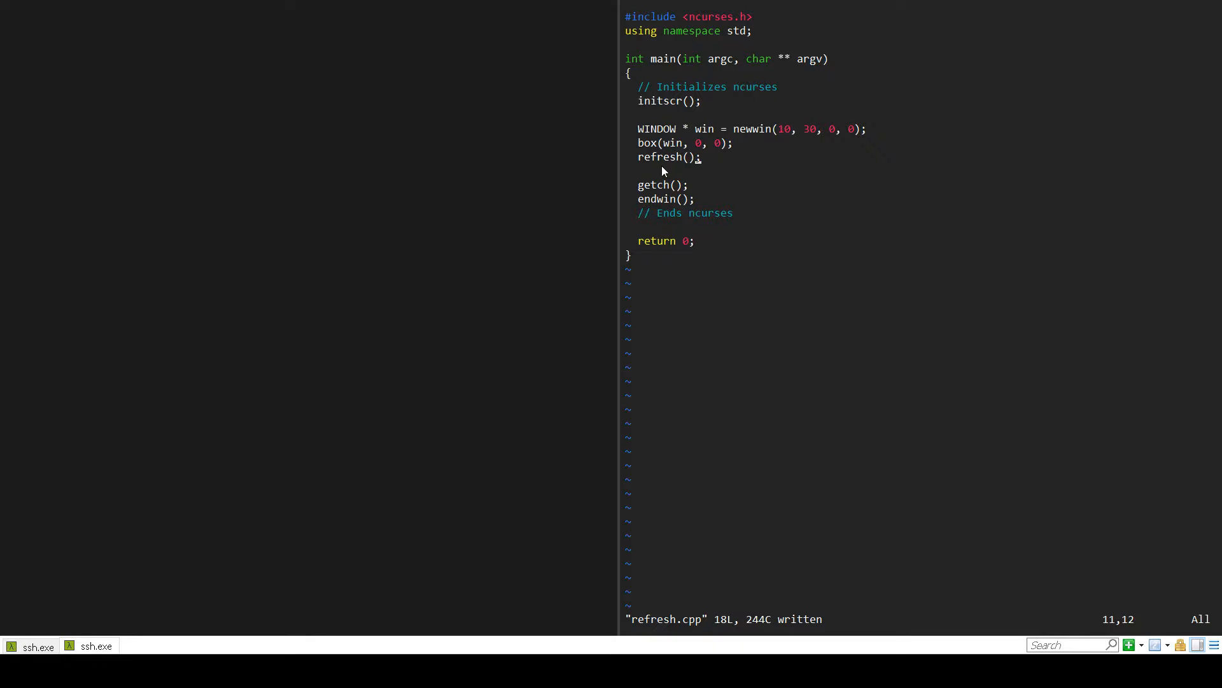
mouse_move(669, 100)
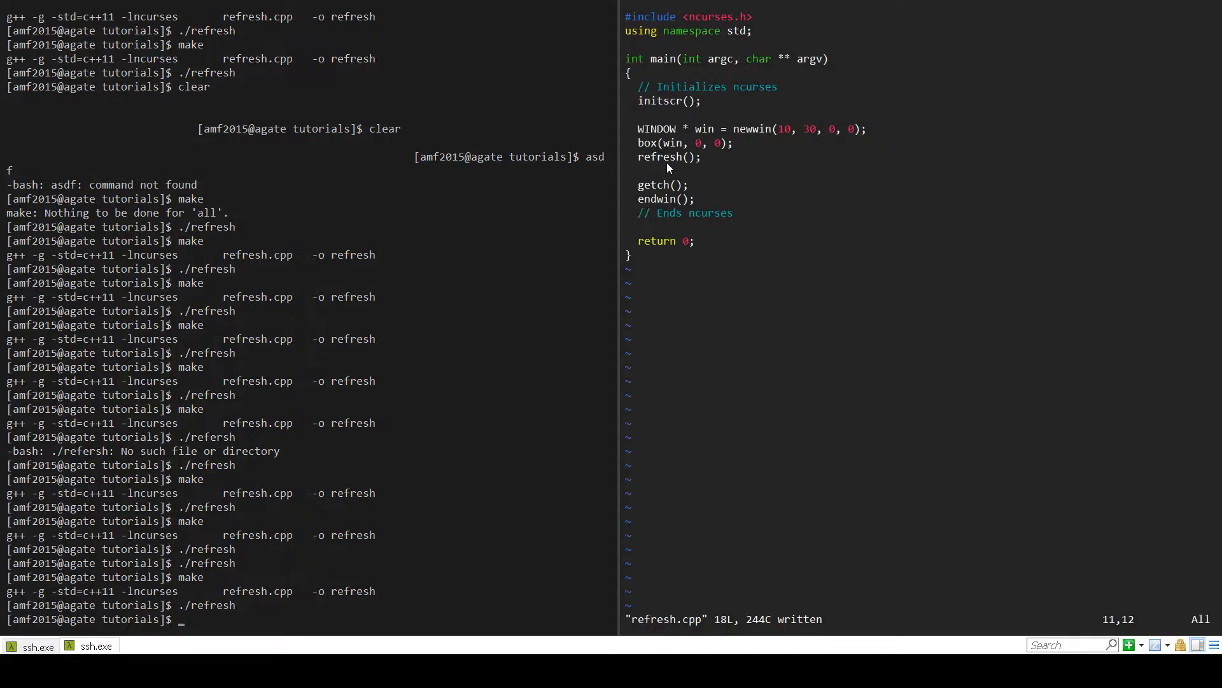
Return focus to the refresh.cpp code at the refresh(); line in Vim
double_click(658, 156)
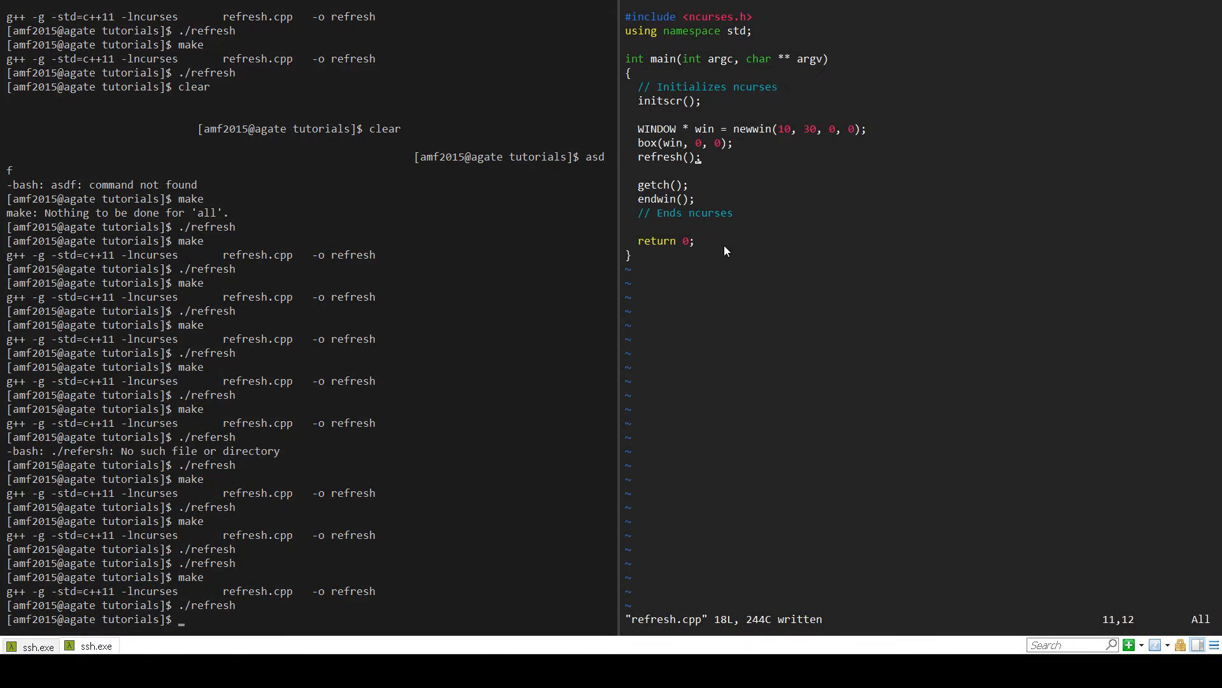
mouse_move(689, 259)
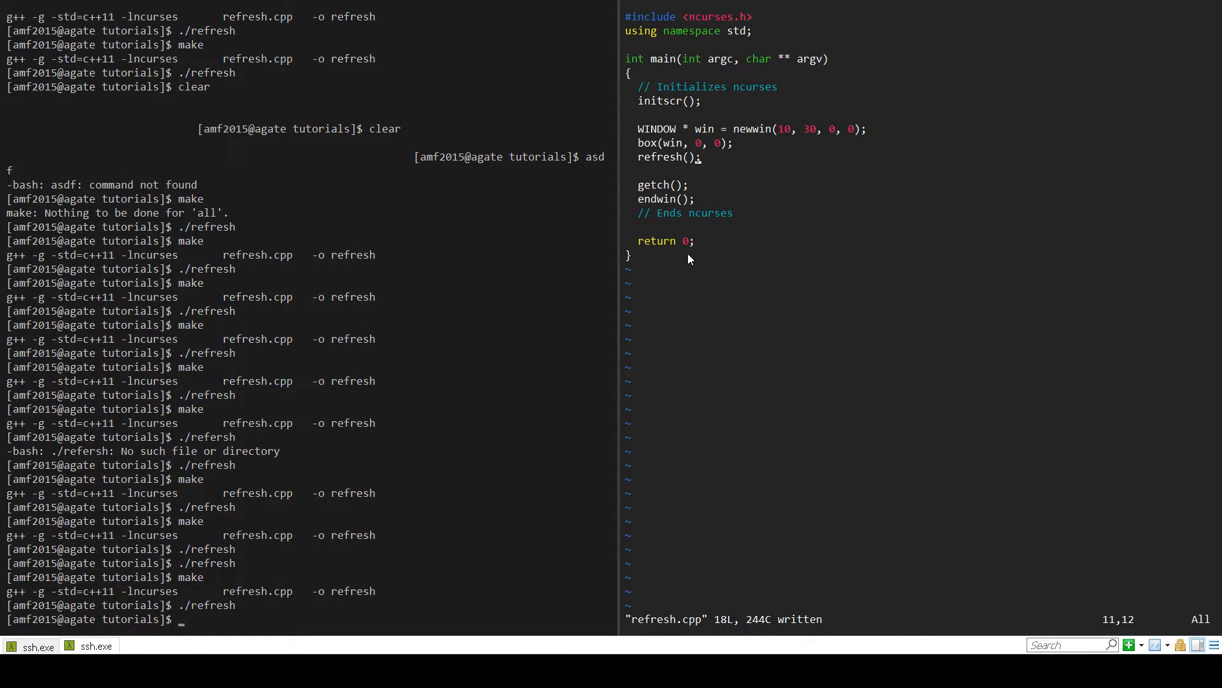
mouse_move(812, 273)
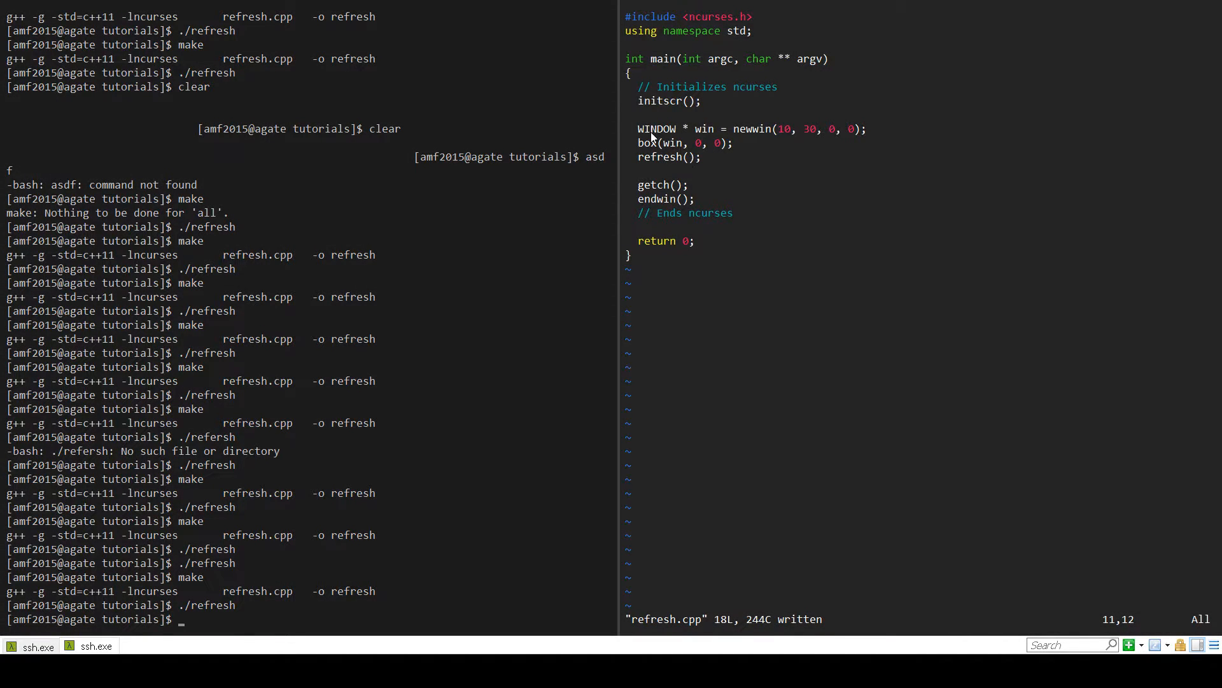
mouse_move(642, 143)
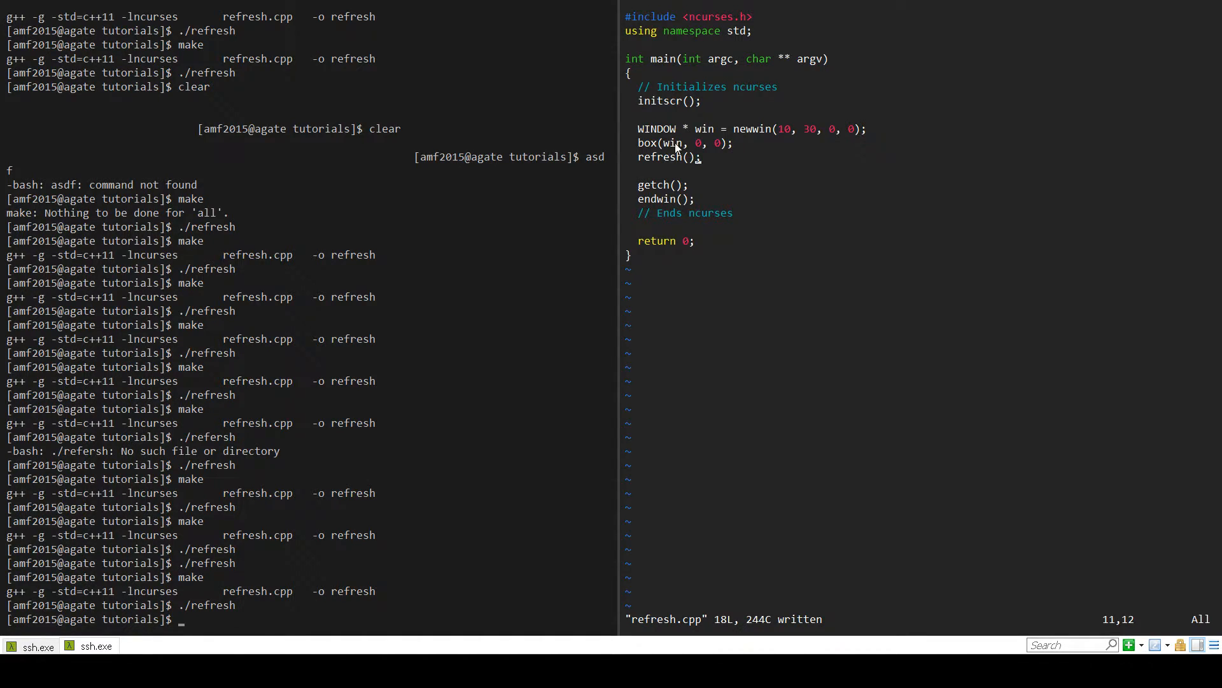
double_click(663, 156)
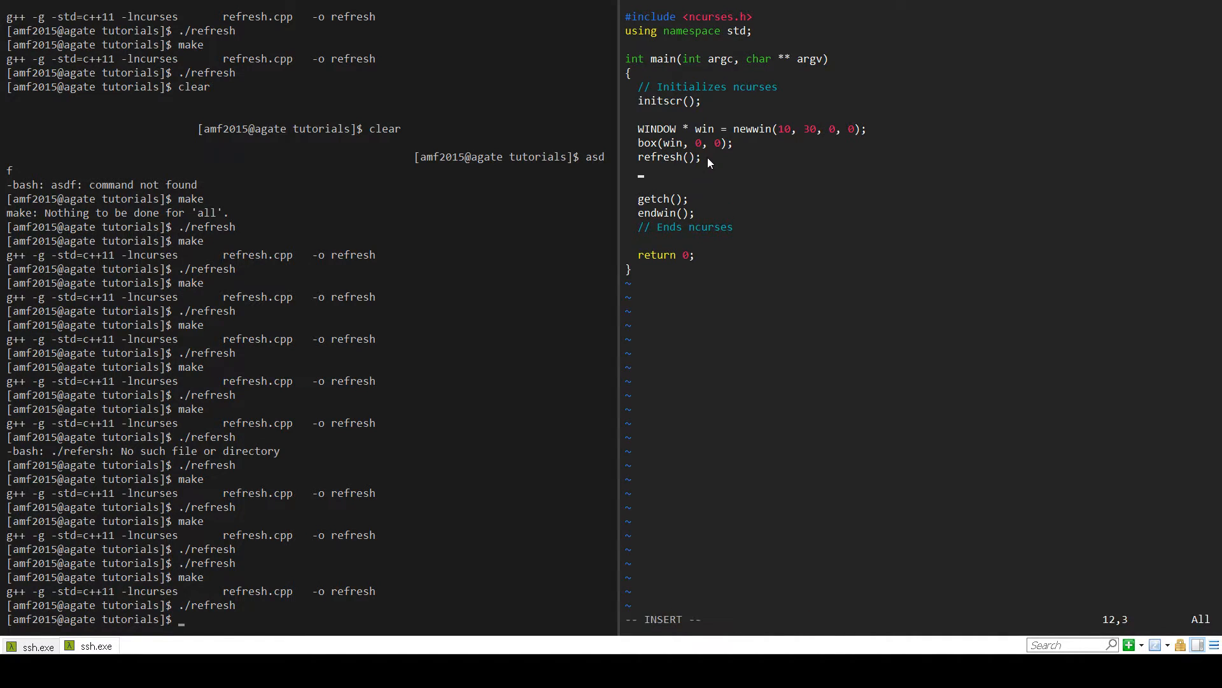
Add a wrefresh(win); call on the line below refresh()
text(wrefresh)
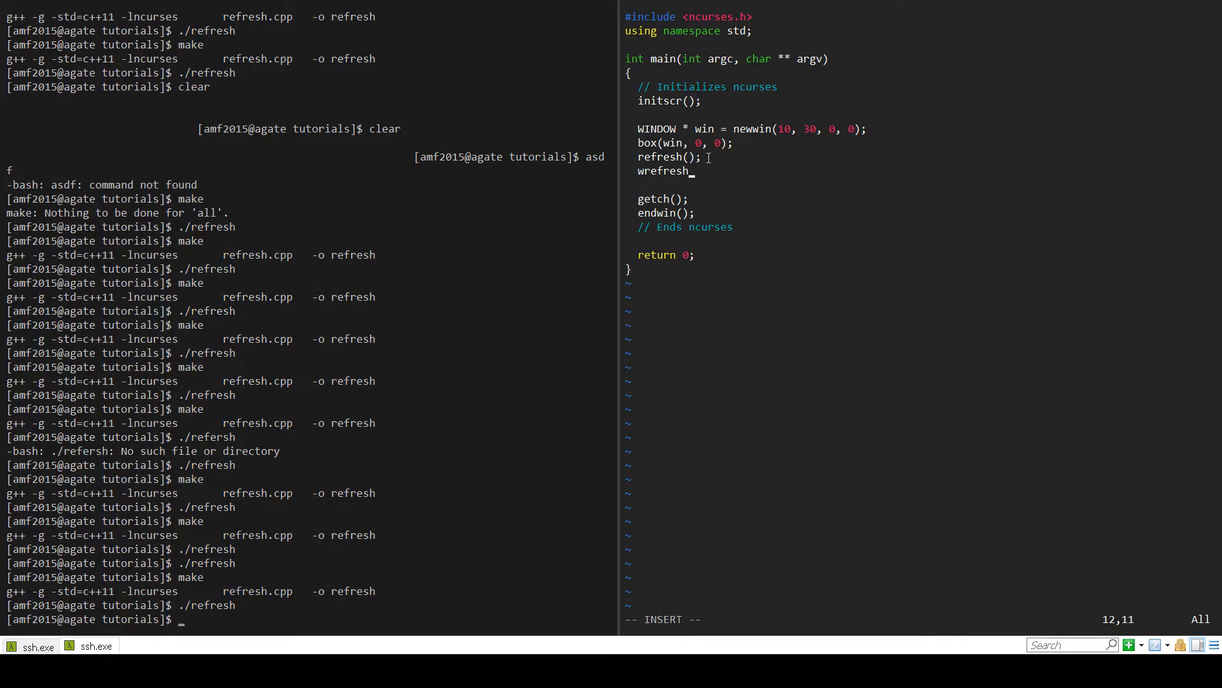
text((win);)
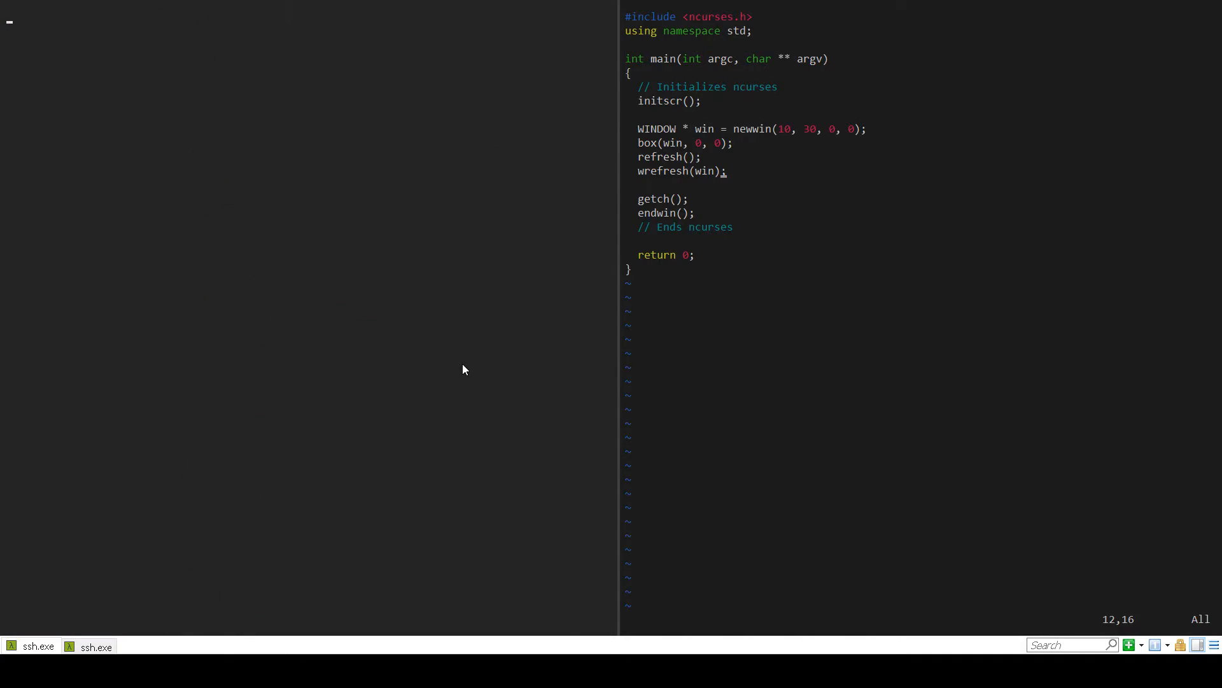
mouse_move(555, 231)
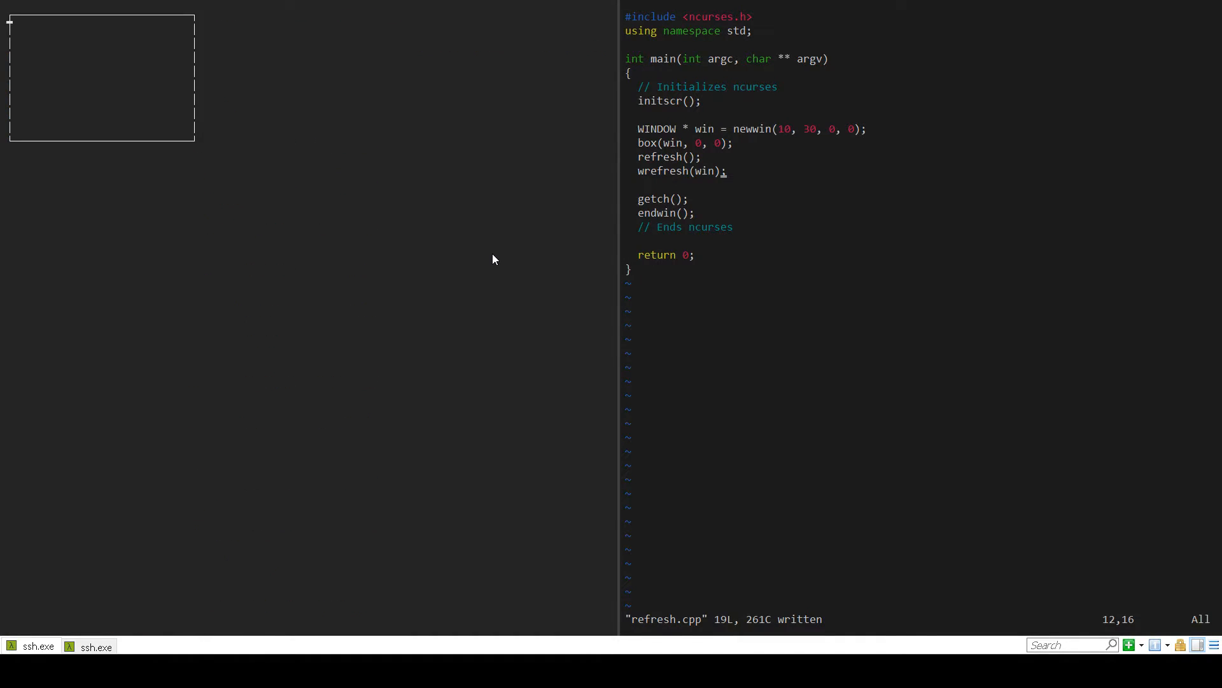
mouse_move(644, 137)
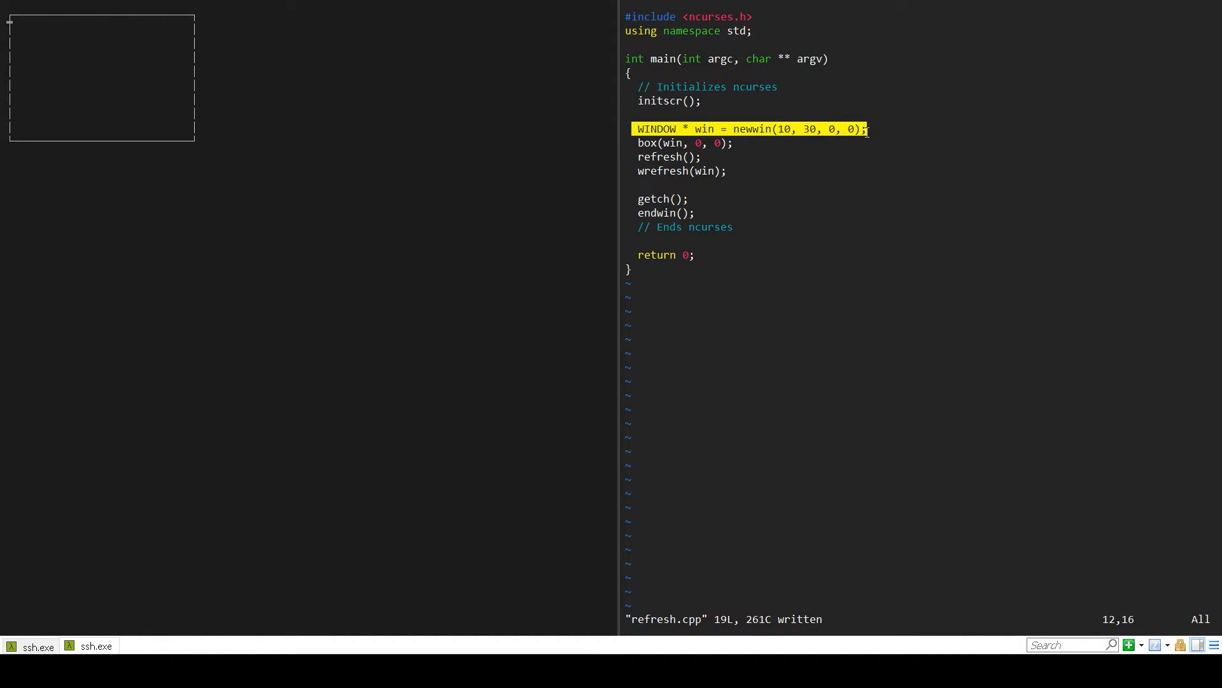
mouse_move(658, 130)
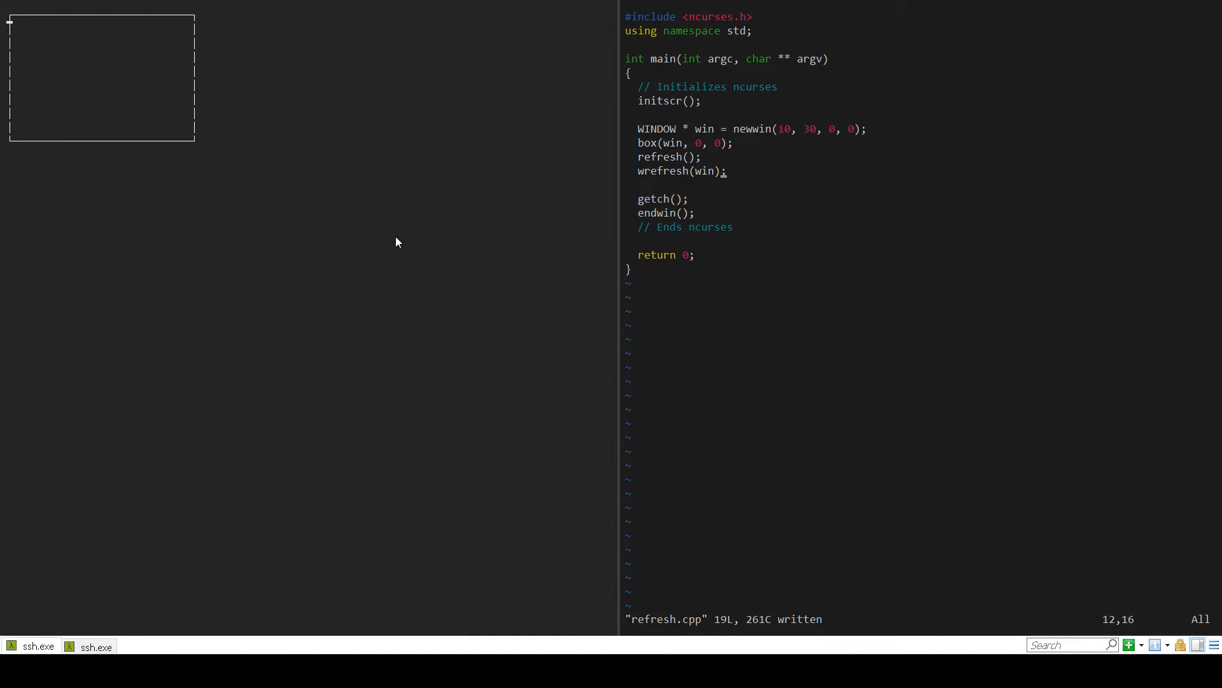
mouse_move(600, 196)
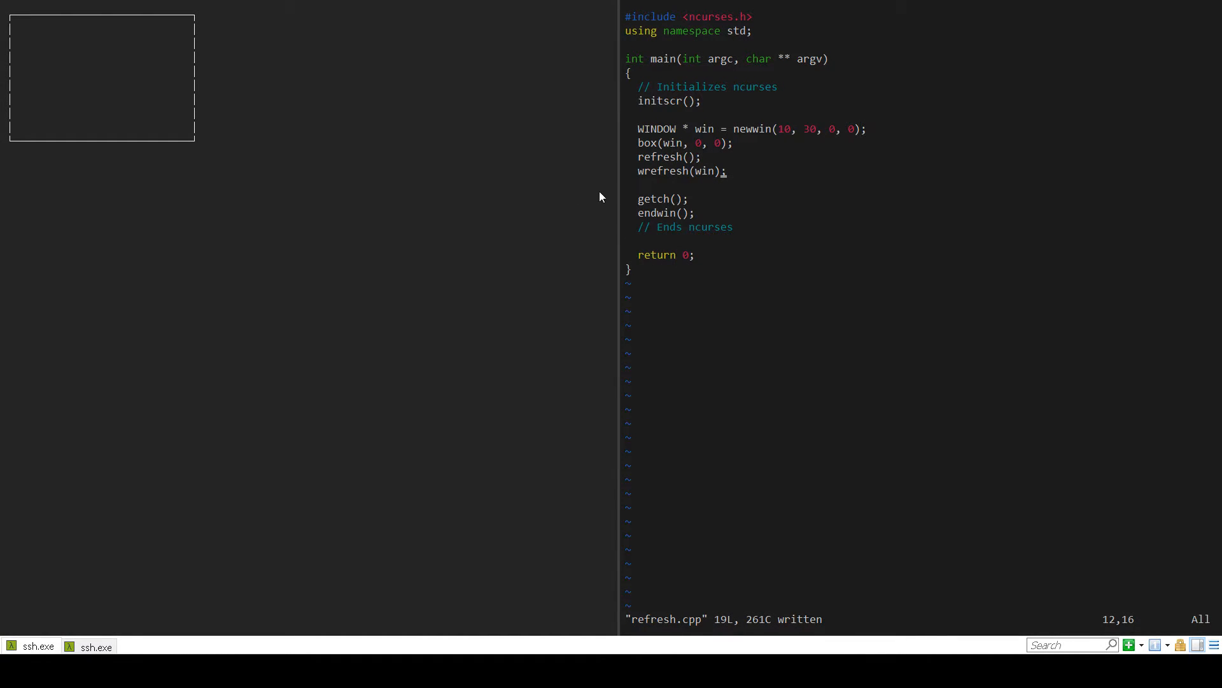
mouse_move(578, 193)
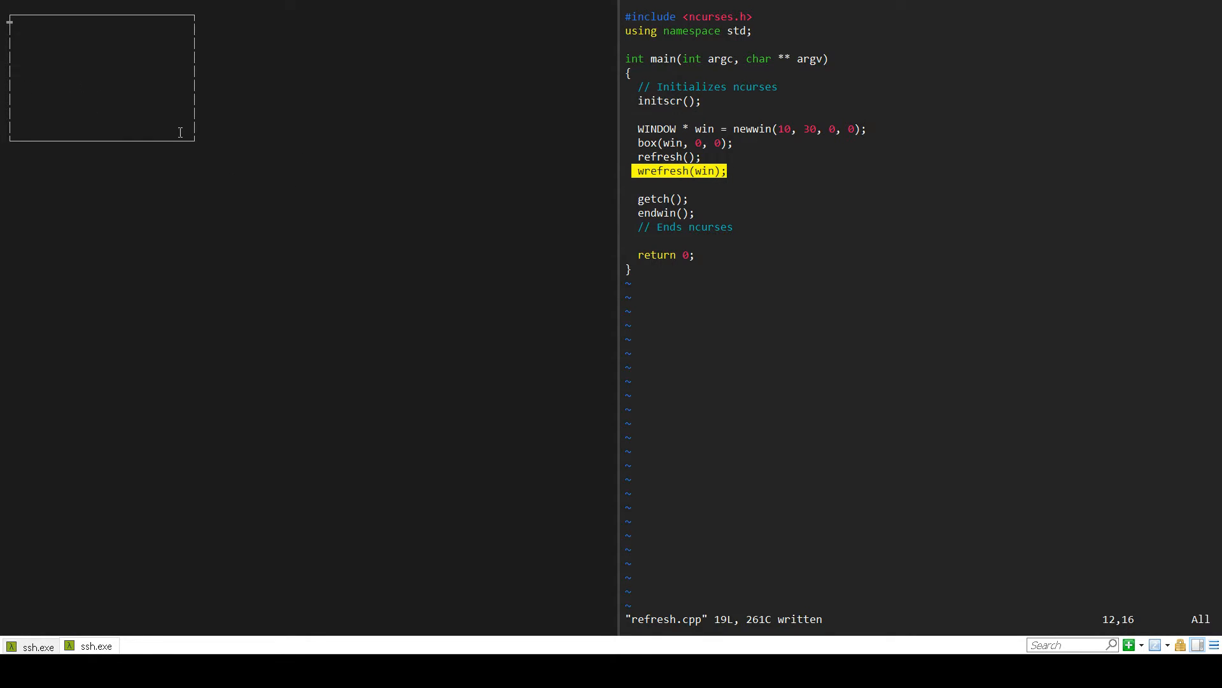
mouse_move(67, 165)
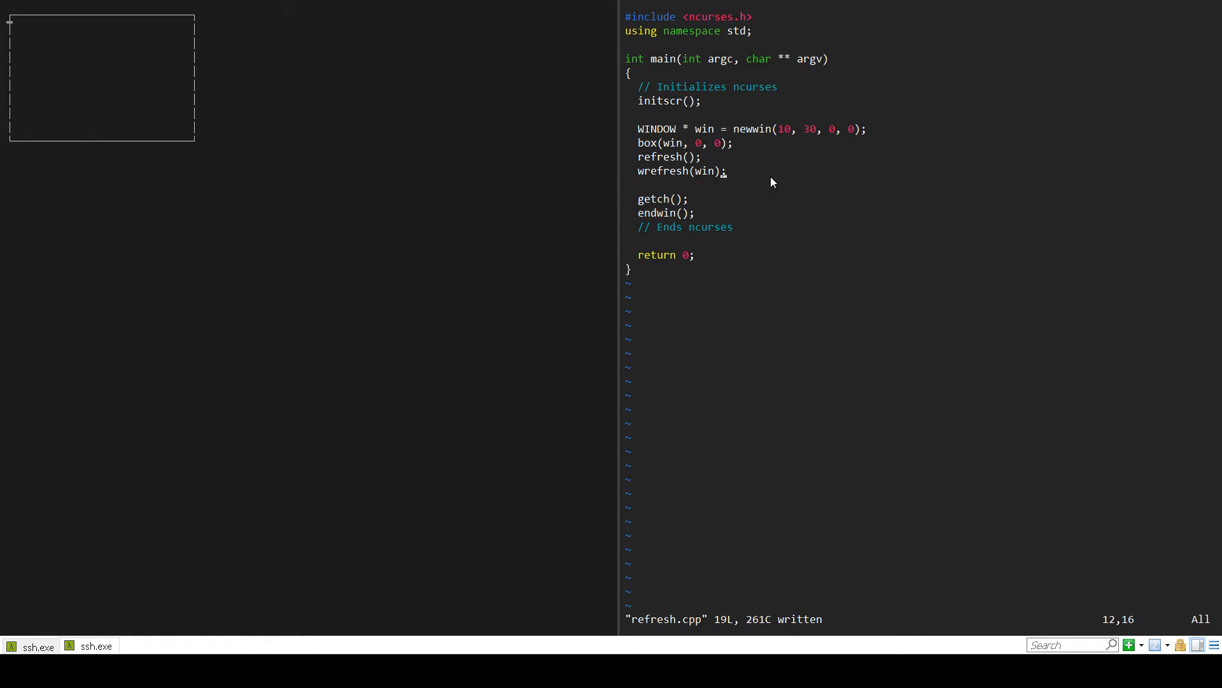
mouse_move(719, 180)
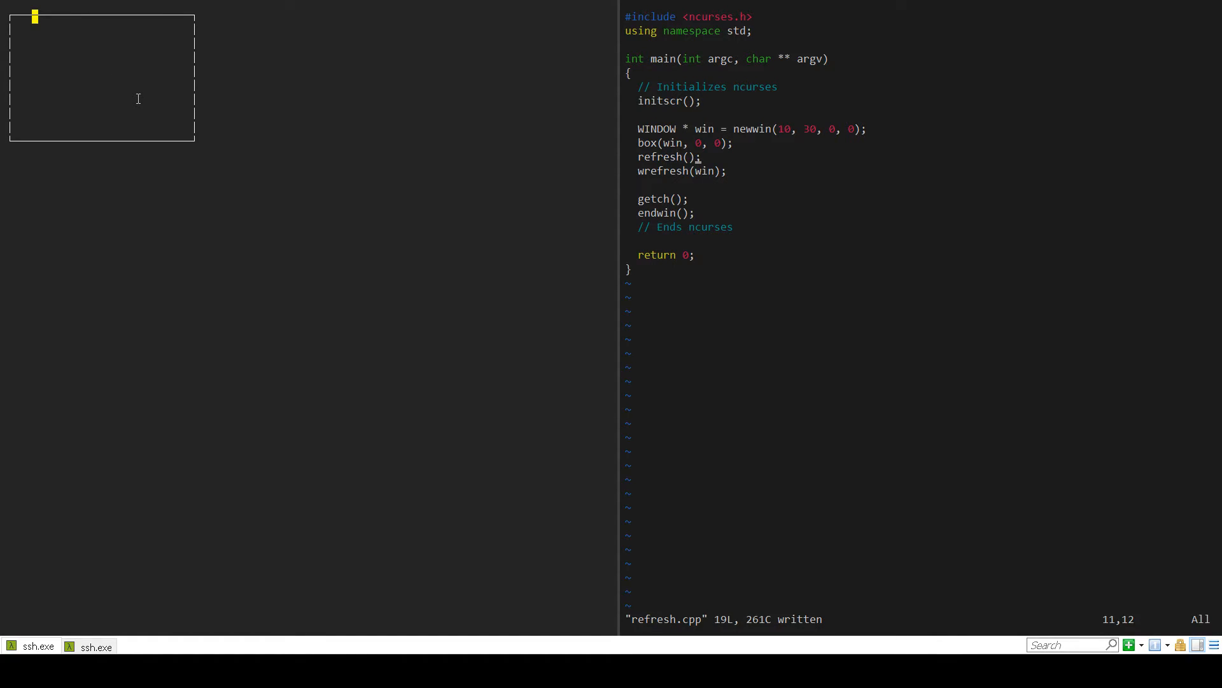
mouse_move(438, 112)
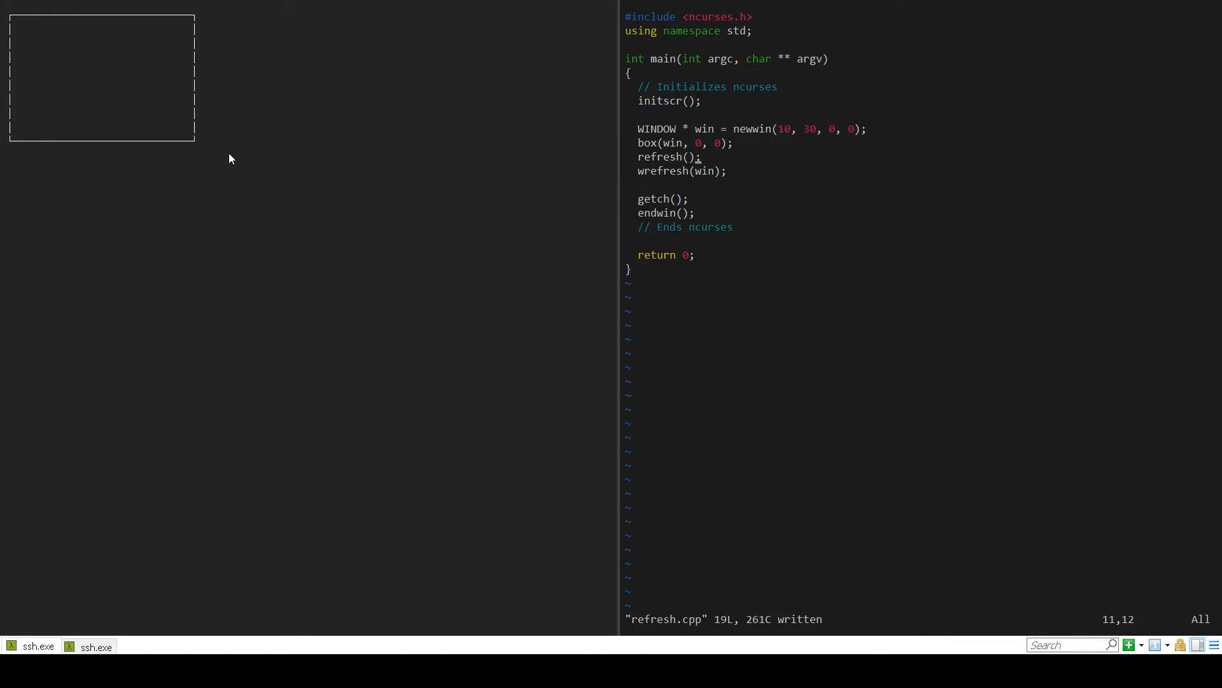
mouse_move(8, 19)
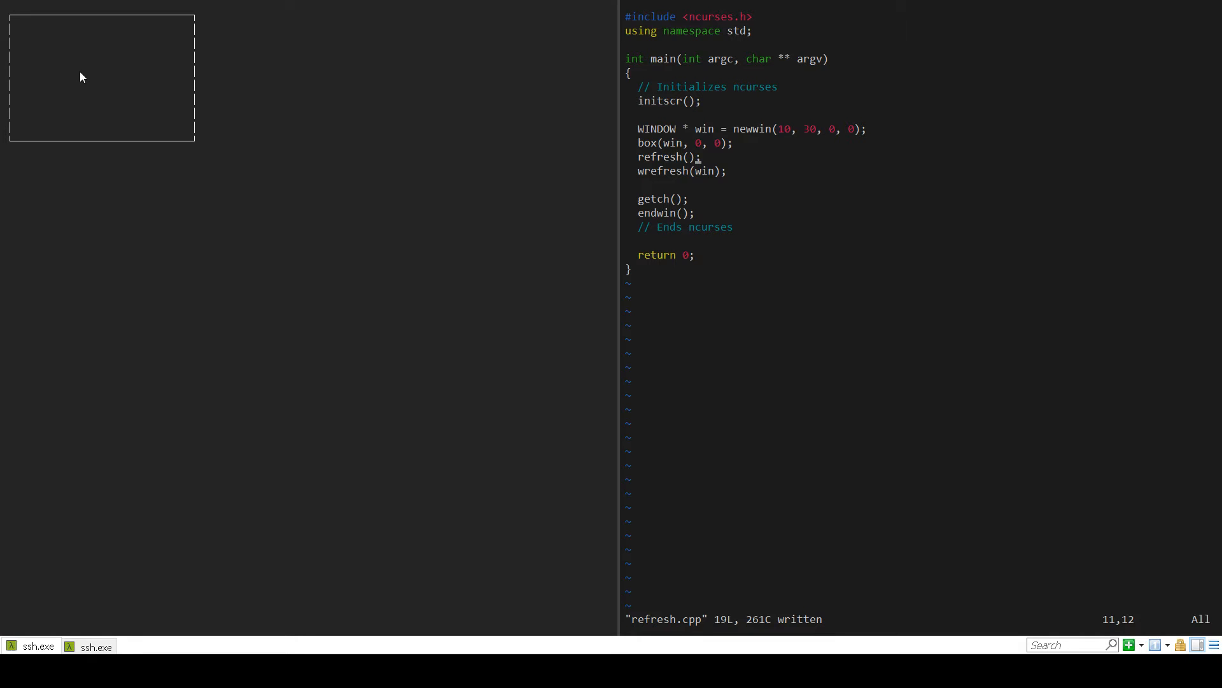
mouse_move(106, 103)
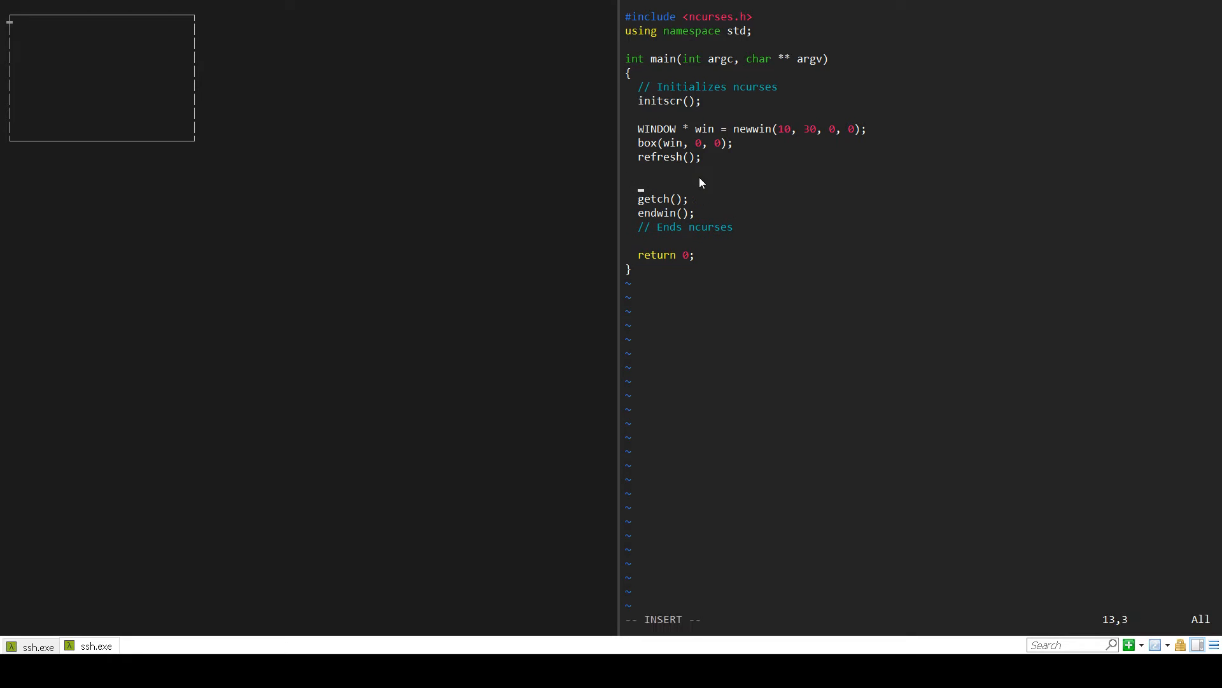
Add a wgetch(win); call just above getch()
text(wget)
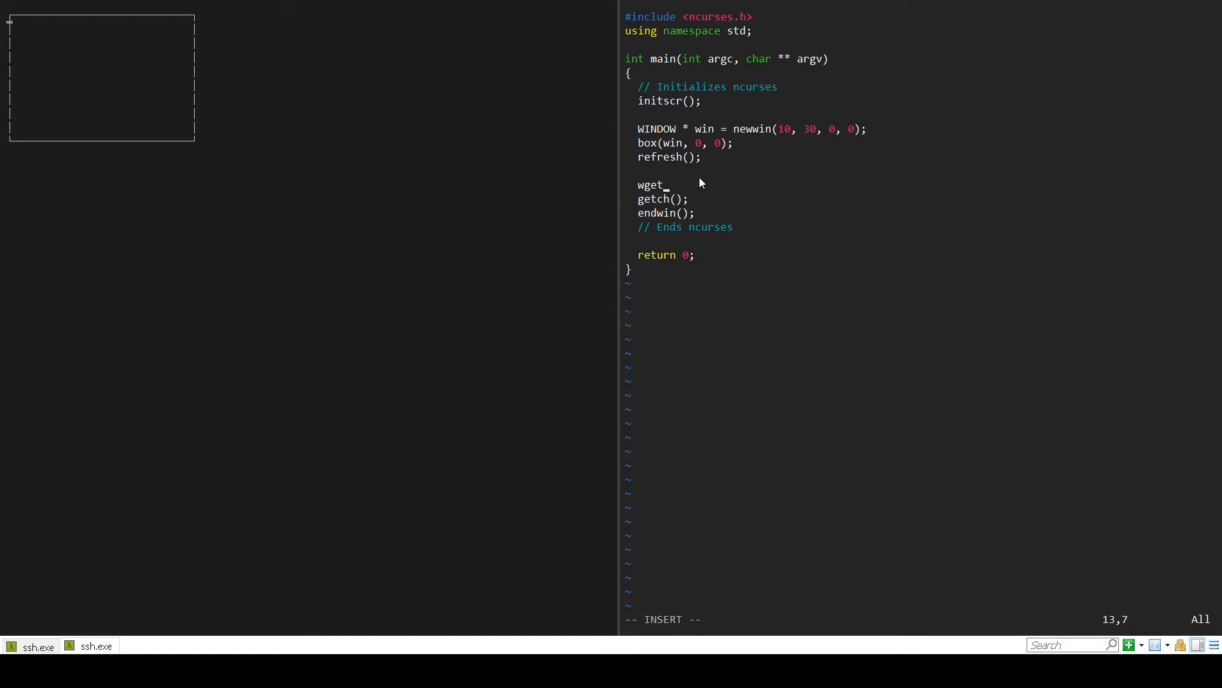
text(ch(win);)
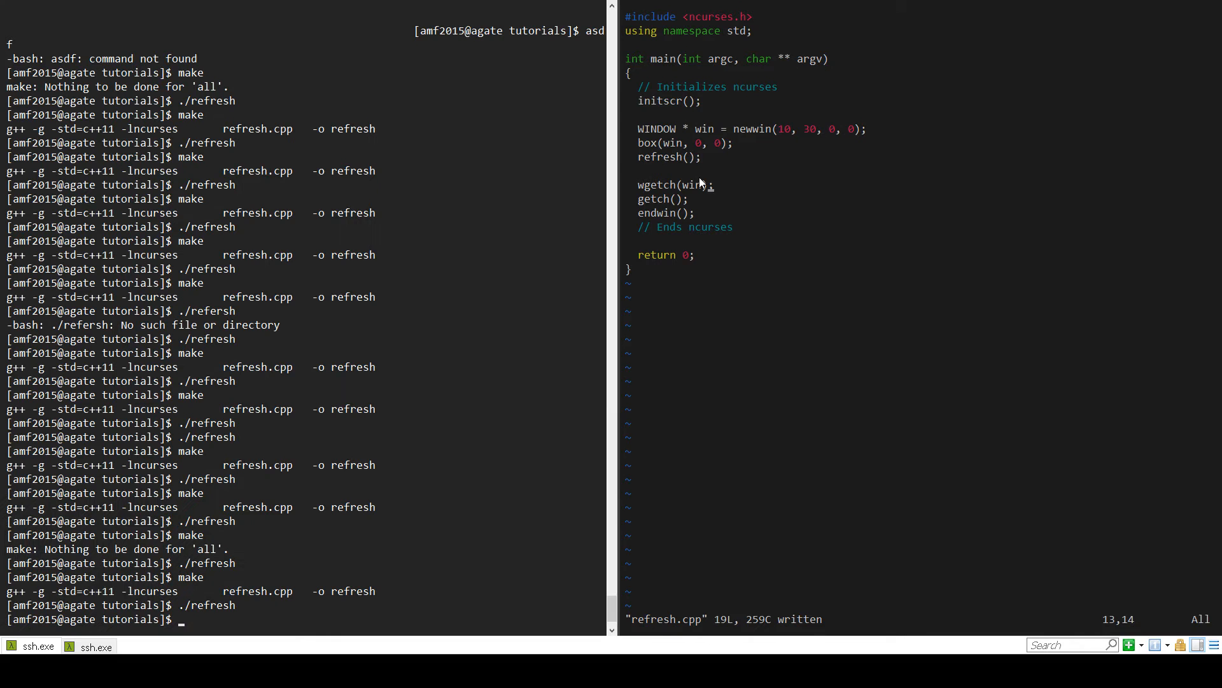
Run the rebuilt ./refresh demo so the bordered window appears
text(./g)
text(//)
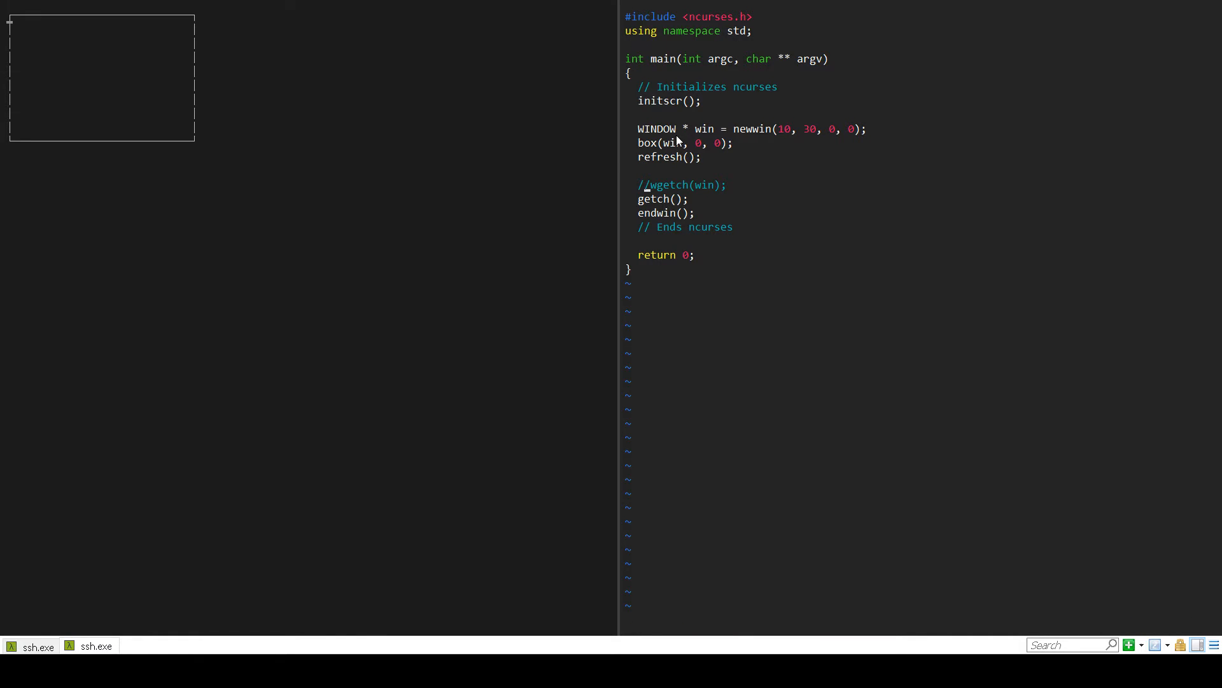
Restore the wgetch(win); call so the demo runs without the box
text(getc)
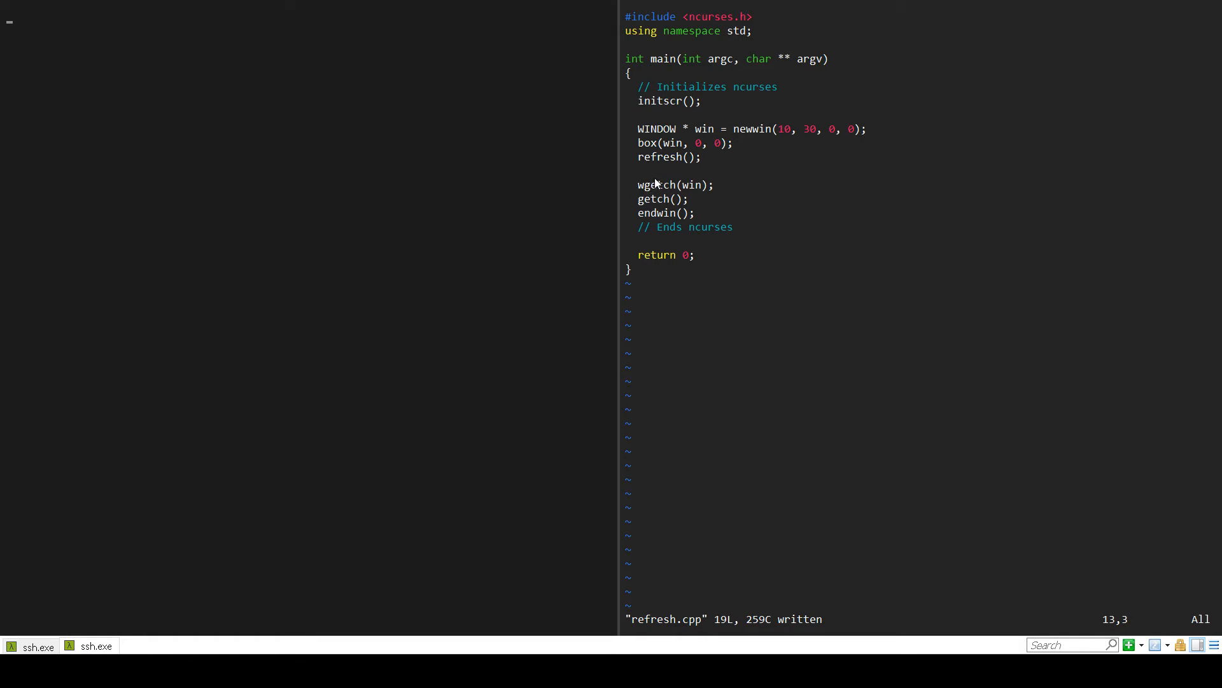
mouse_move(689, 196)
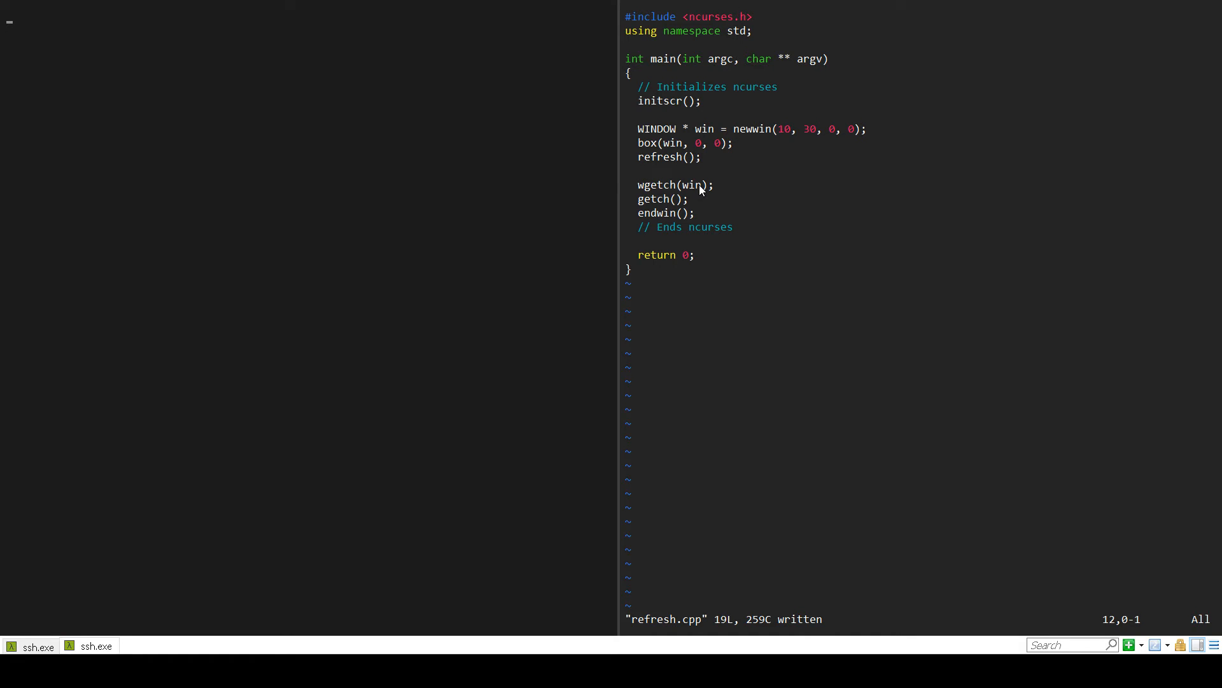
Insert wrefresh(win); on the blank line between refresh() and wgetch(win);
key(i)
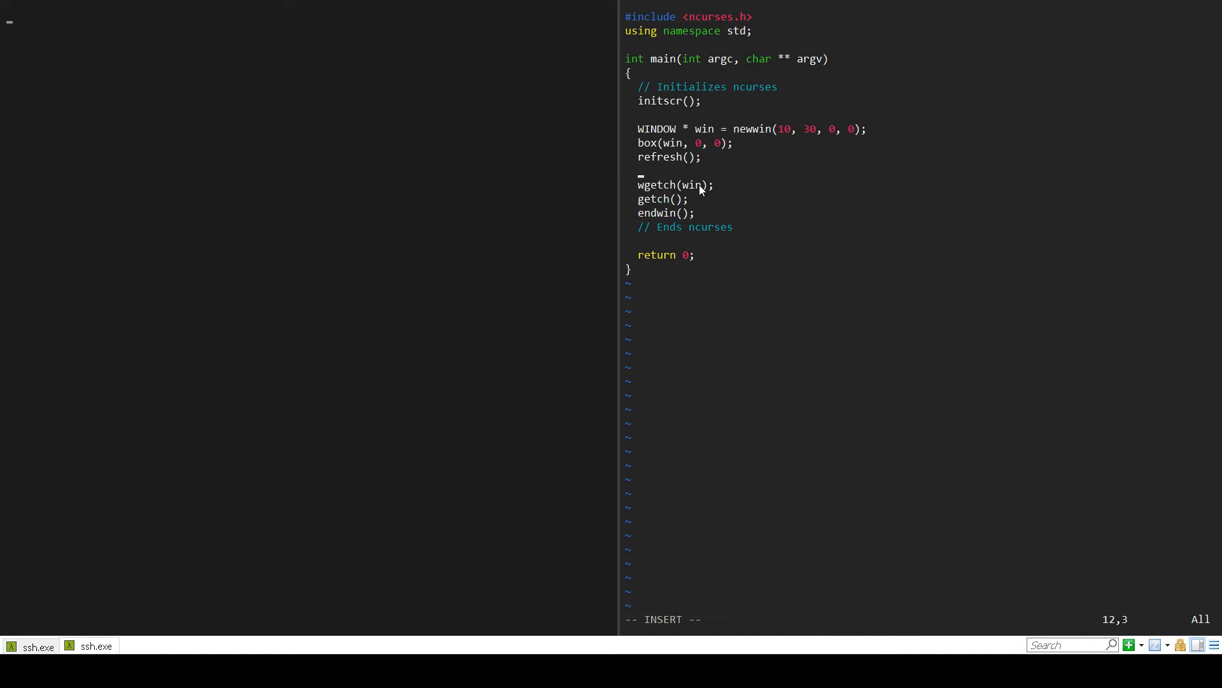
text(wrefresh)
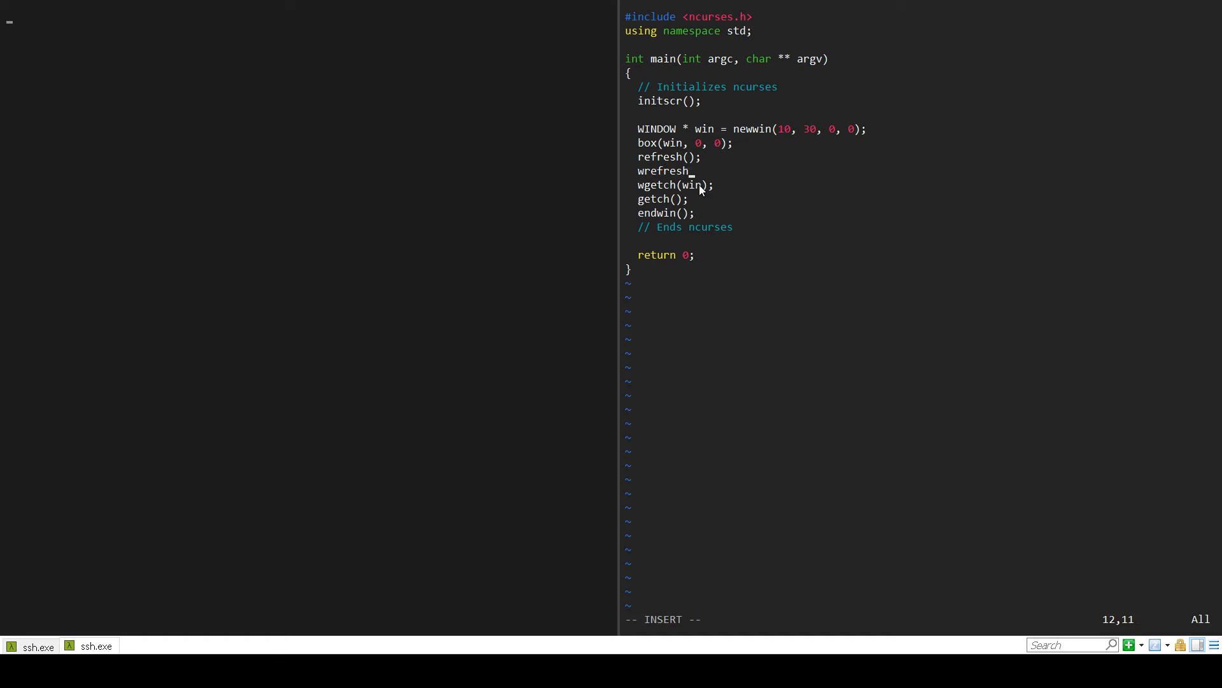
text((win)
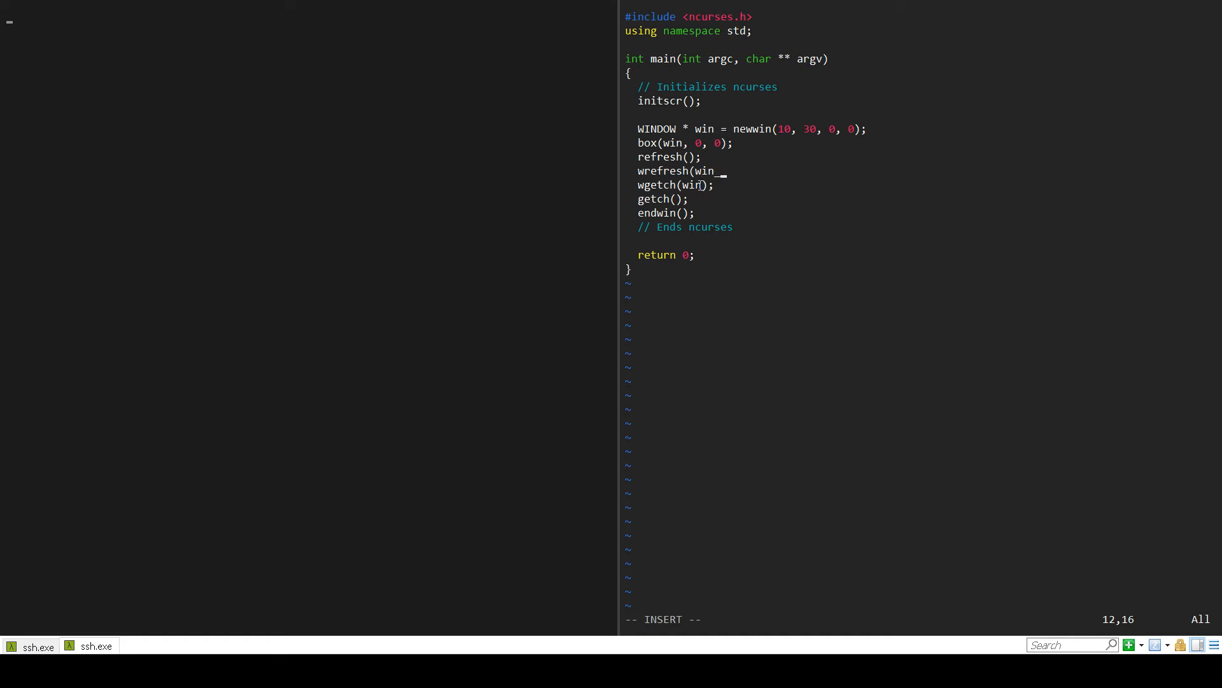
text();)
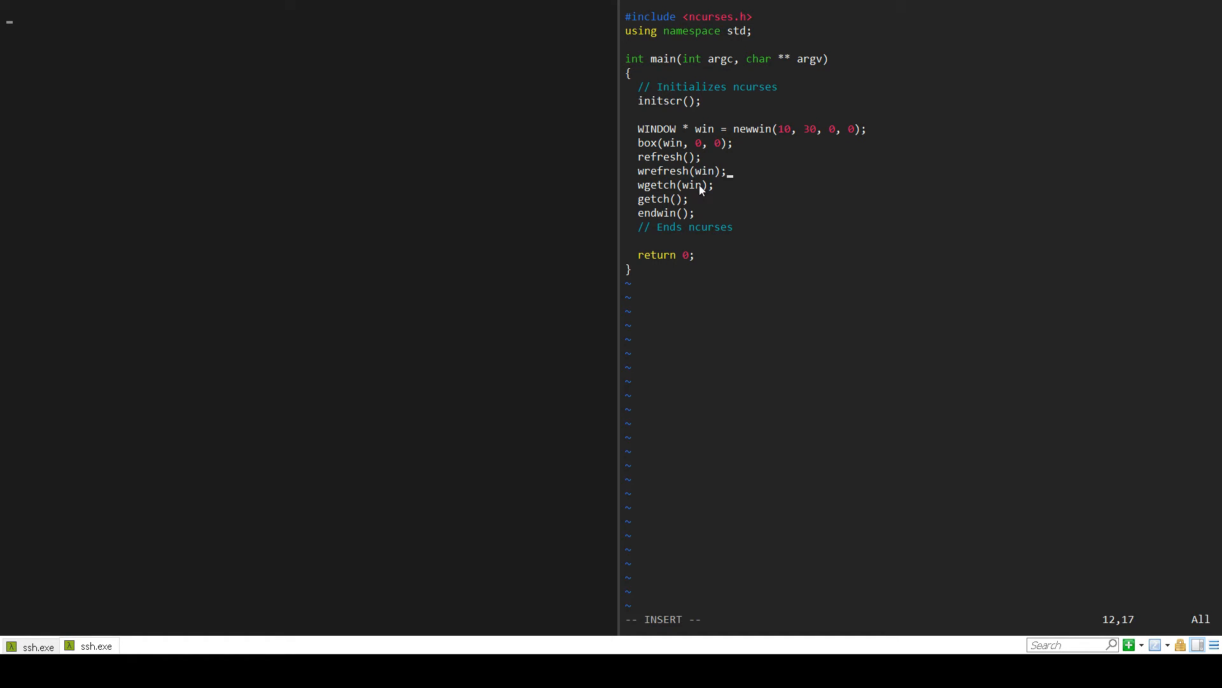